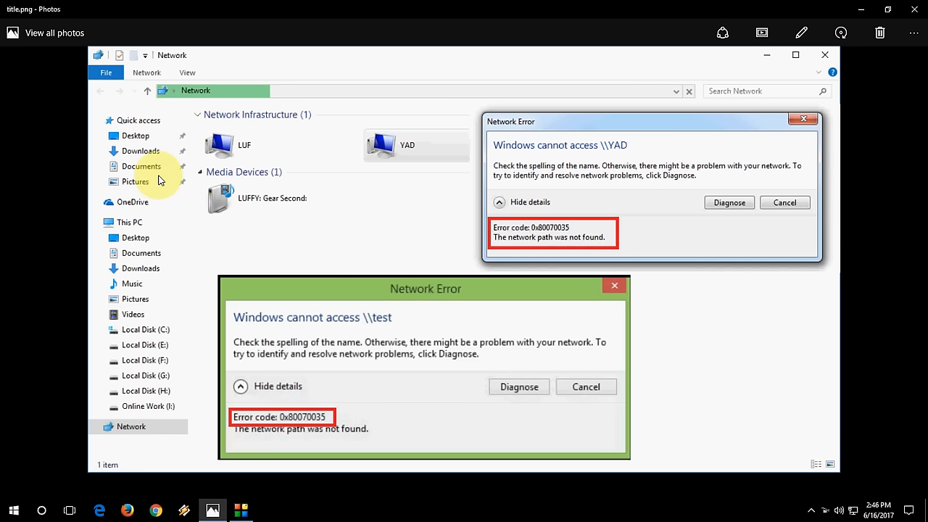
mouse_move(296, 373)
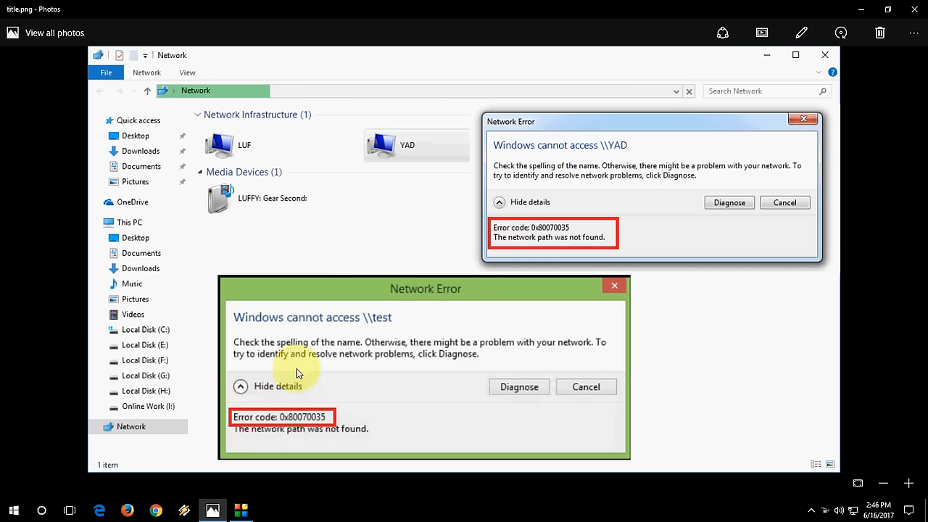
mouse_move(407, 391)
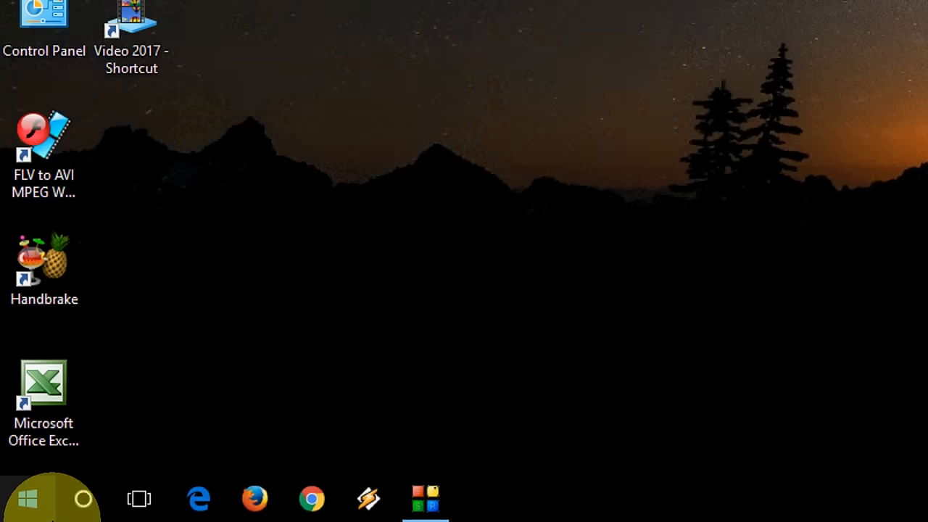
Step: Launch Services from the Start menu and focus the services list
click(26, 499)
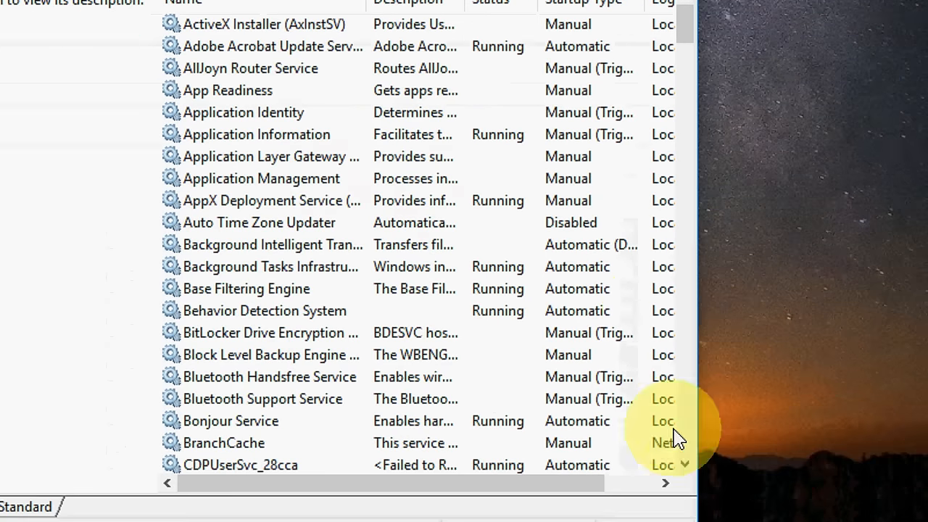
click(261, 178)
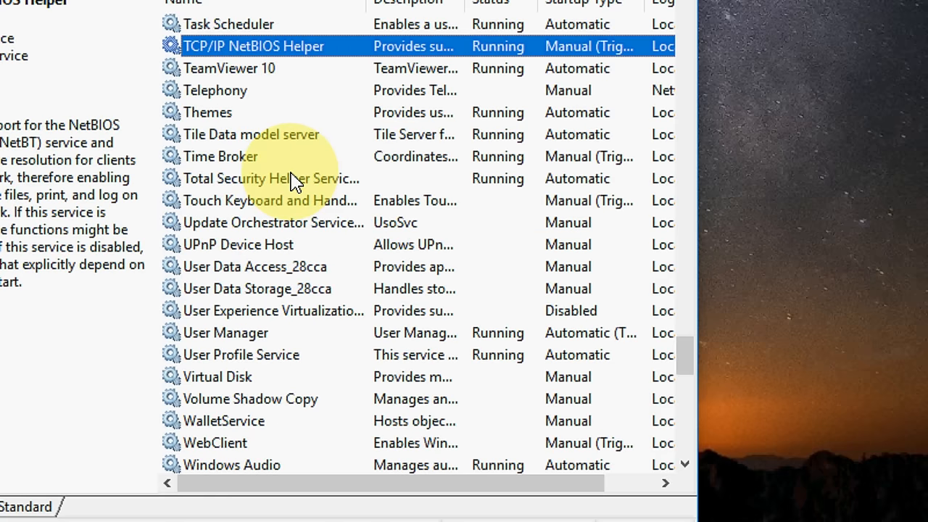
mouse_move(293, 178)
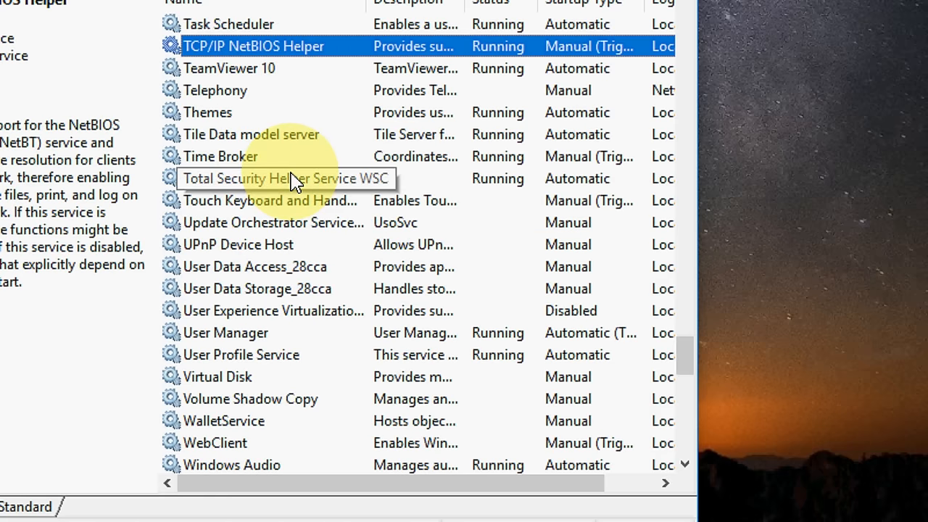
click(214, 89)
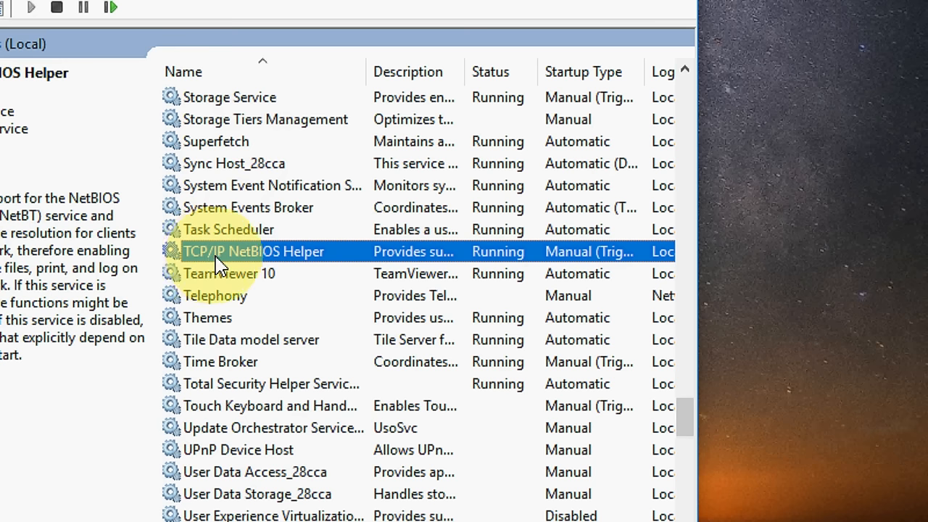
mouse_move(225, 264)
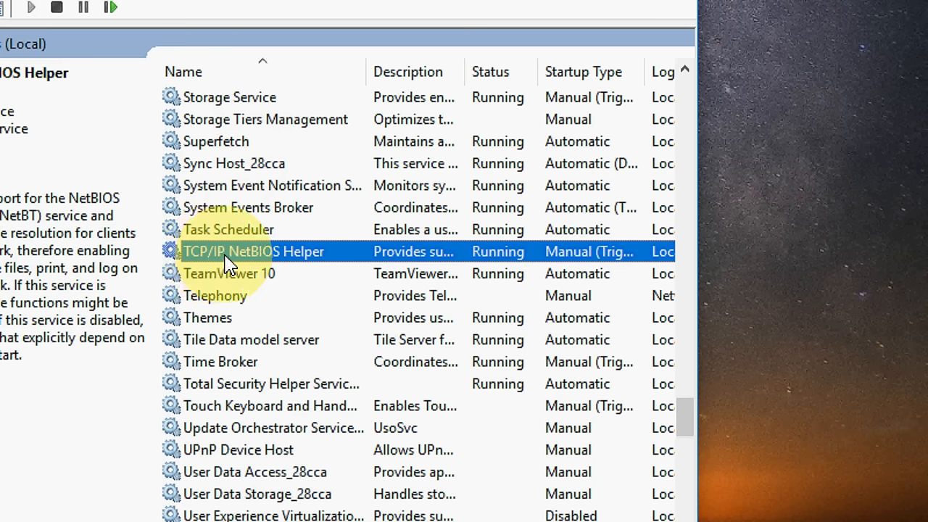
Step: Choose a new startup type for the TCP/IP NetBIOS Helper service
double_click(254, 251)
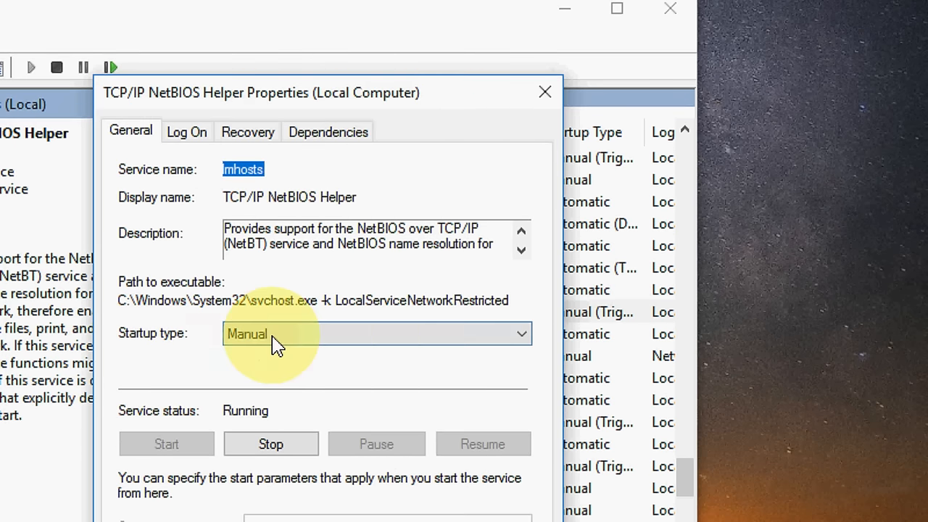
click(519, 333)
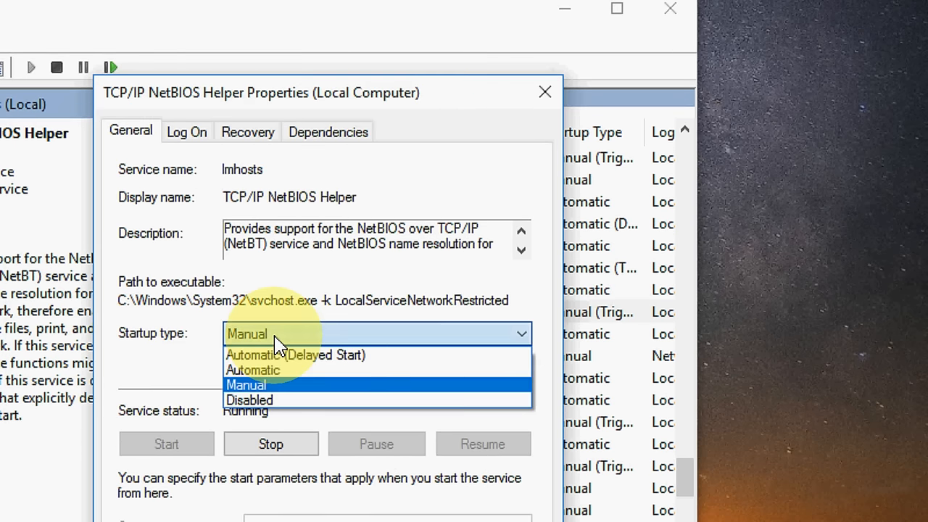
click(252, 369)
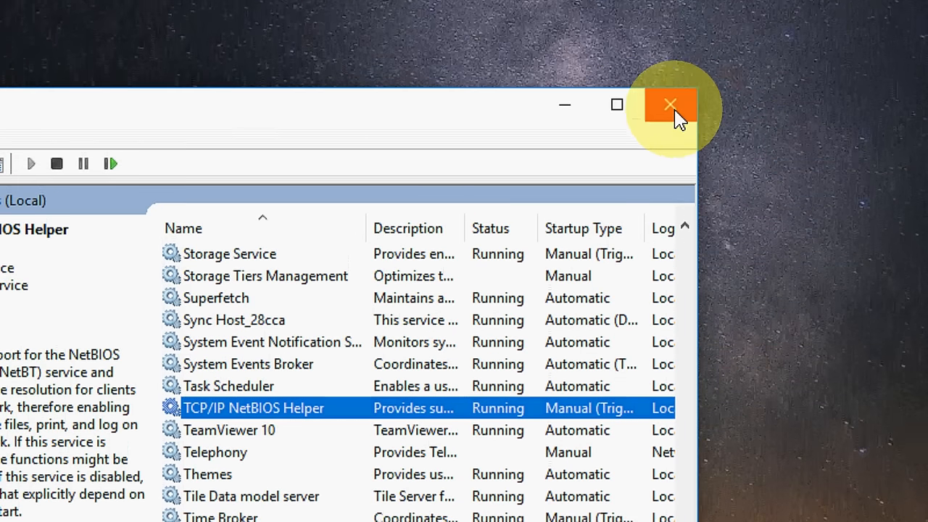
Step: Close Services, show desktop icons, and reach Network Connections via the Network icon's Properties
click(670, 105)
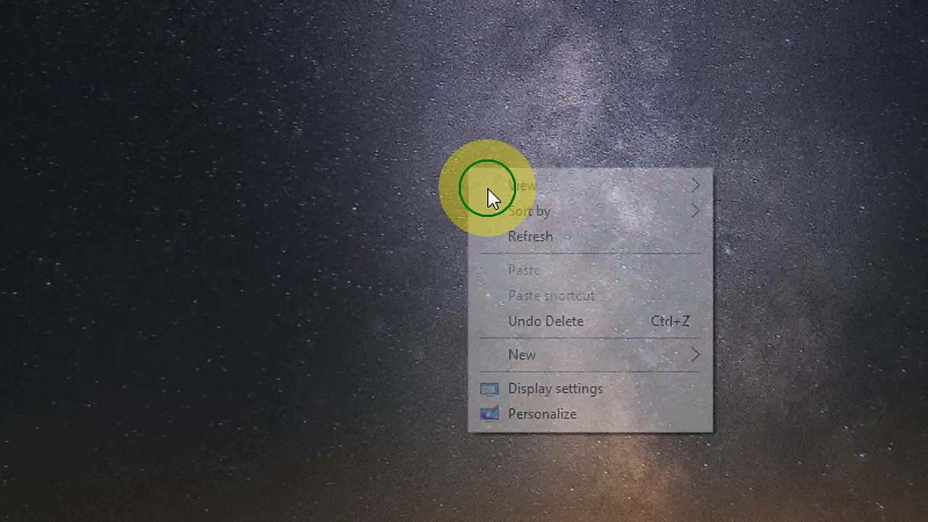
click(530, 235)
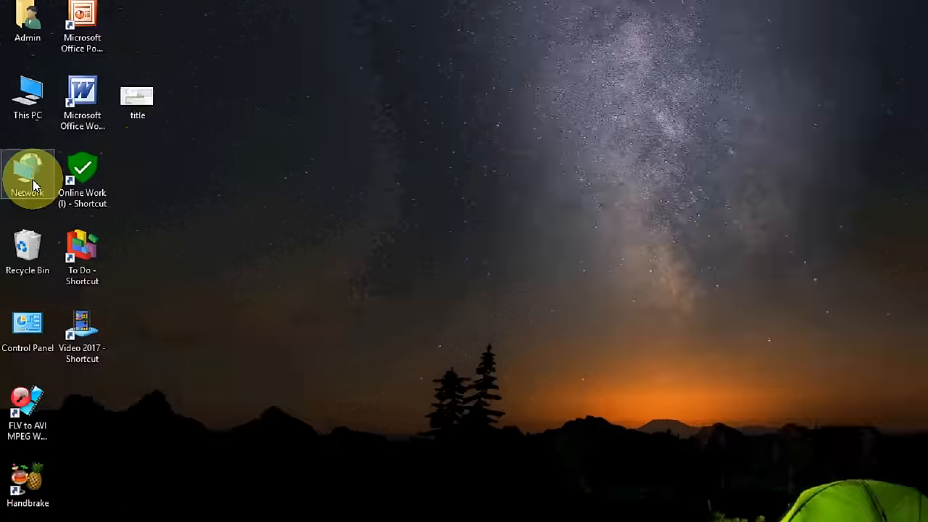
right_click(28, 177)
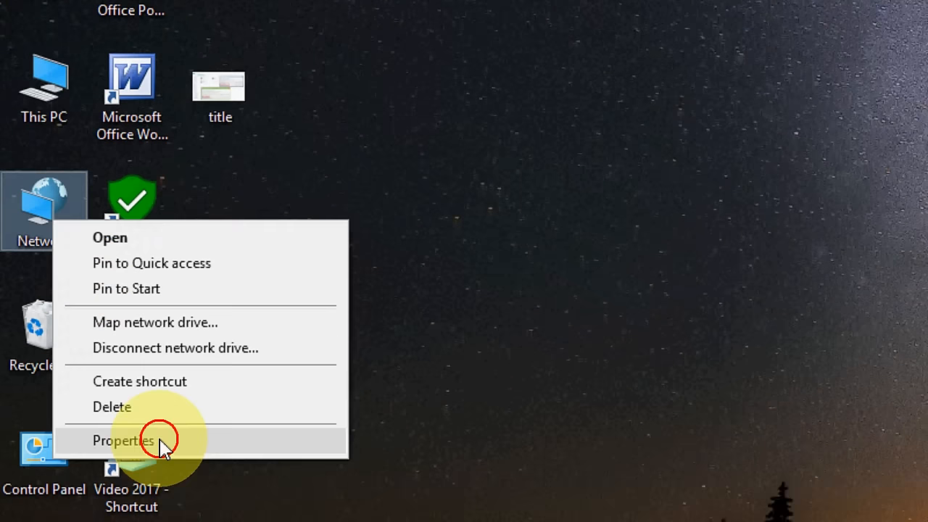
click(123, 441)
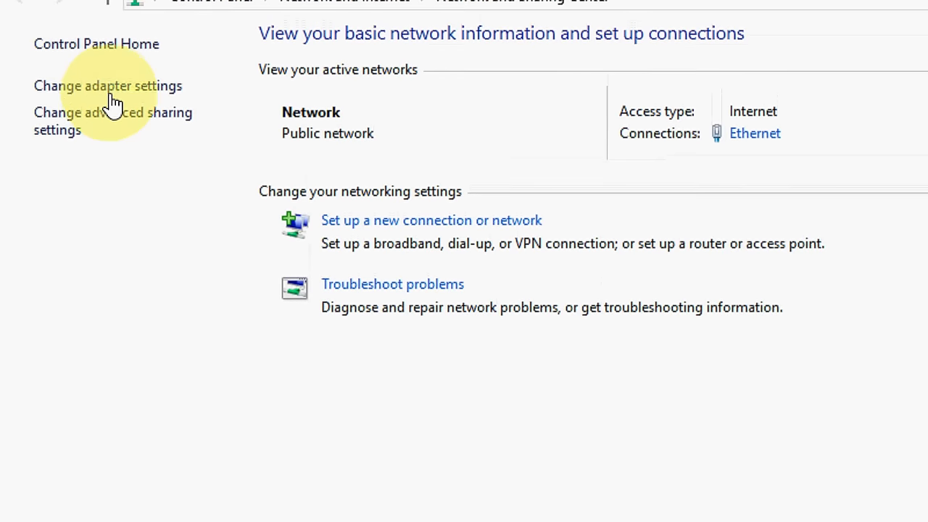
click(108, 85)
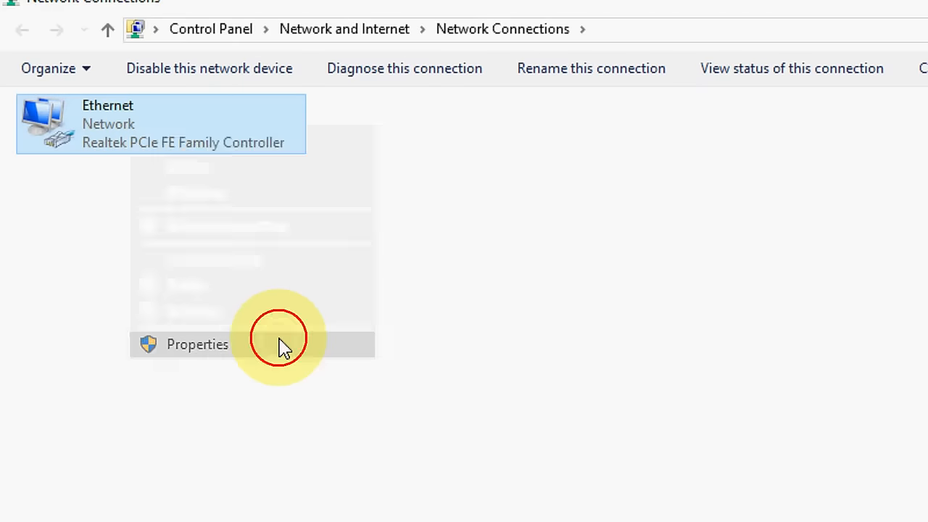
Step: Enable NetBIOS over TCP/IP in the Ethernet adapter's IPv4 WINS settings and confirm
click(197, 344)
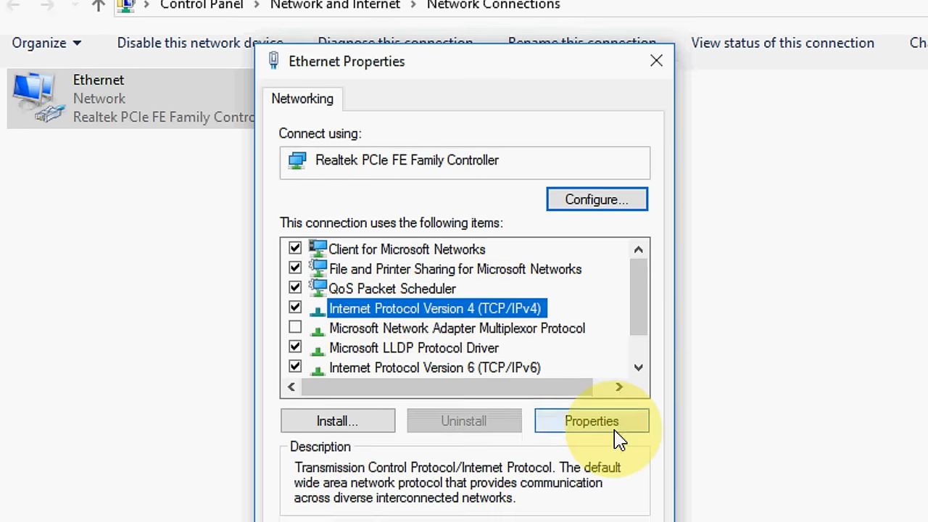
click(591, 420)
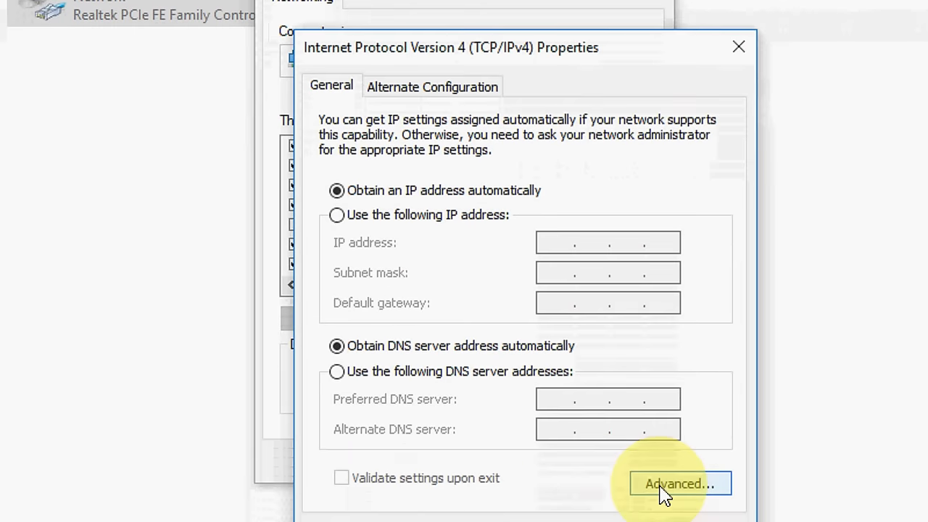
click(678, 484)
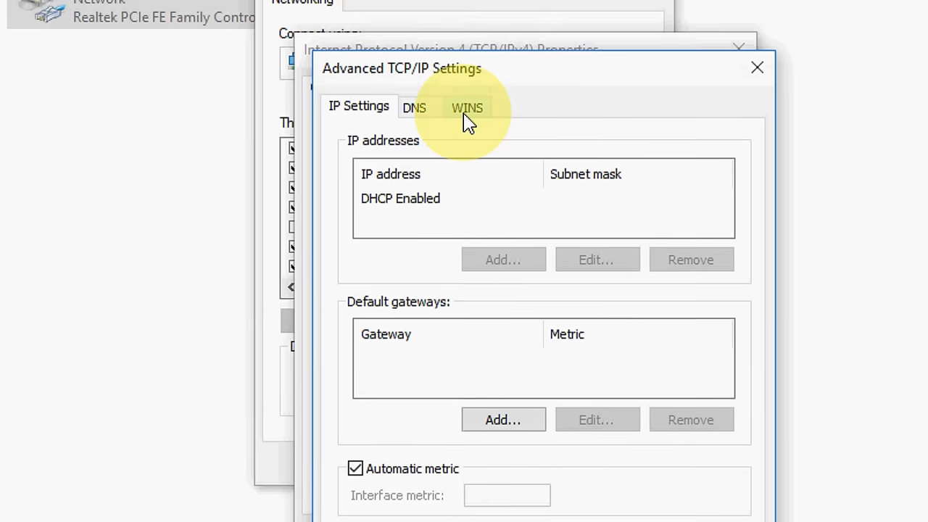
click(467, 107)
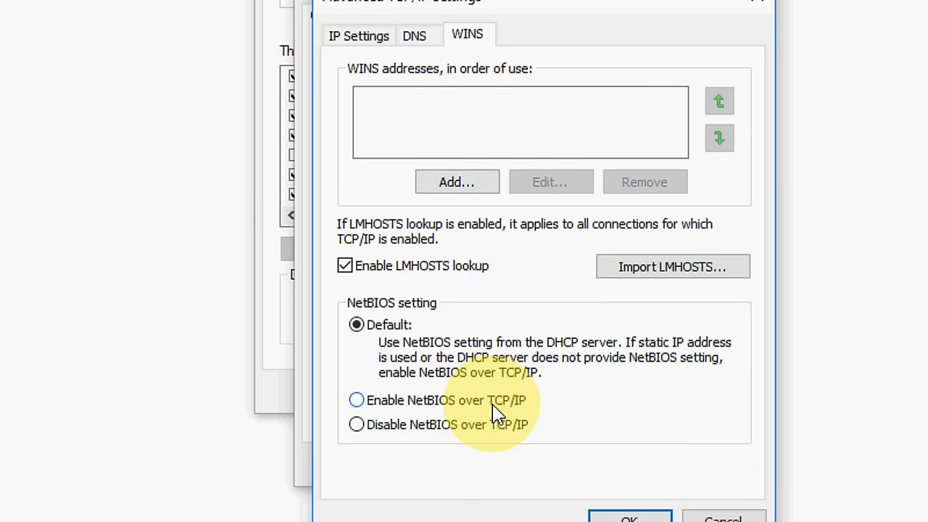
click(357, 400)
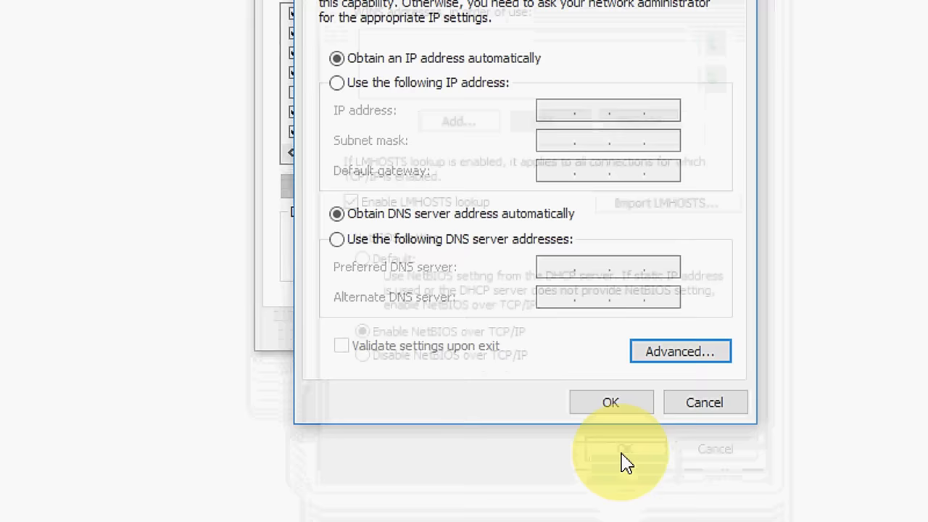
click(609, 401)
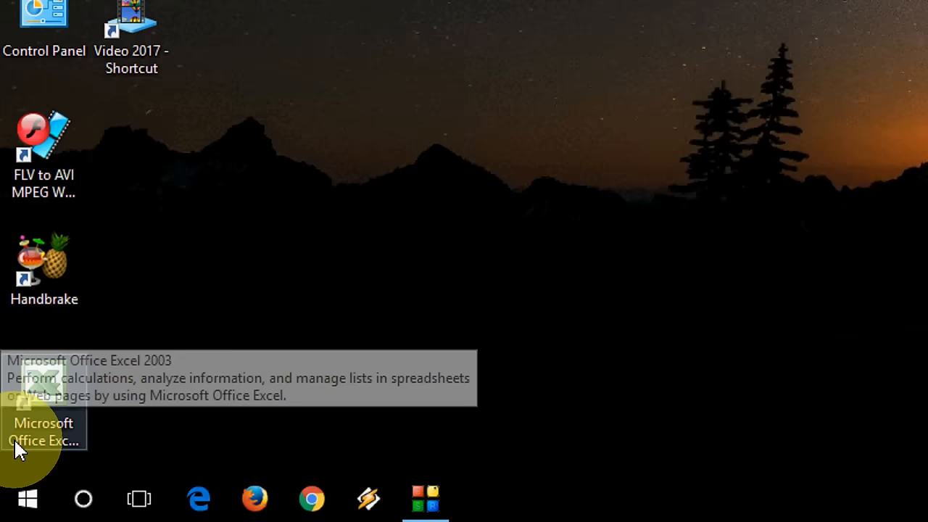
Step: Search 'reg' from Start and bring up the launch options for regedit
click(27, 498)
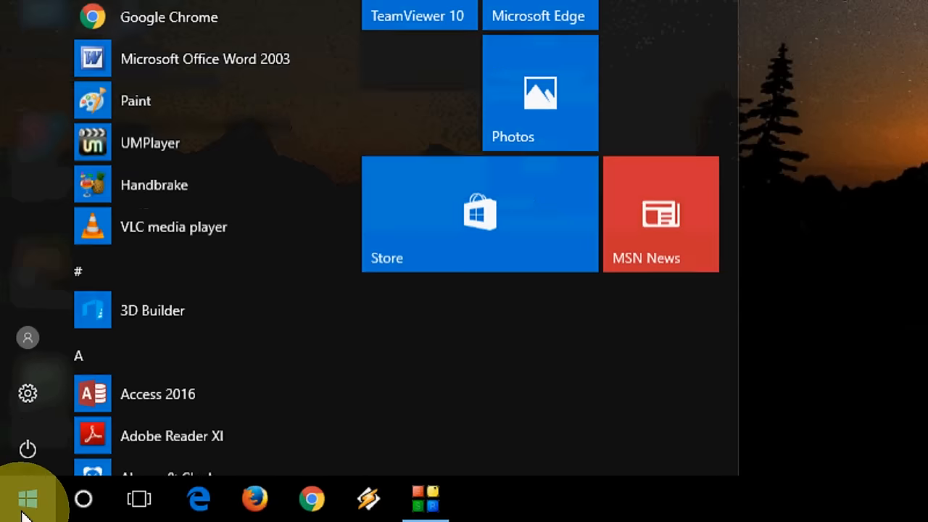
text(reg)
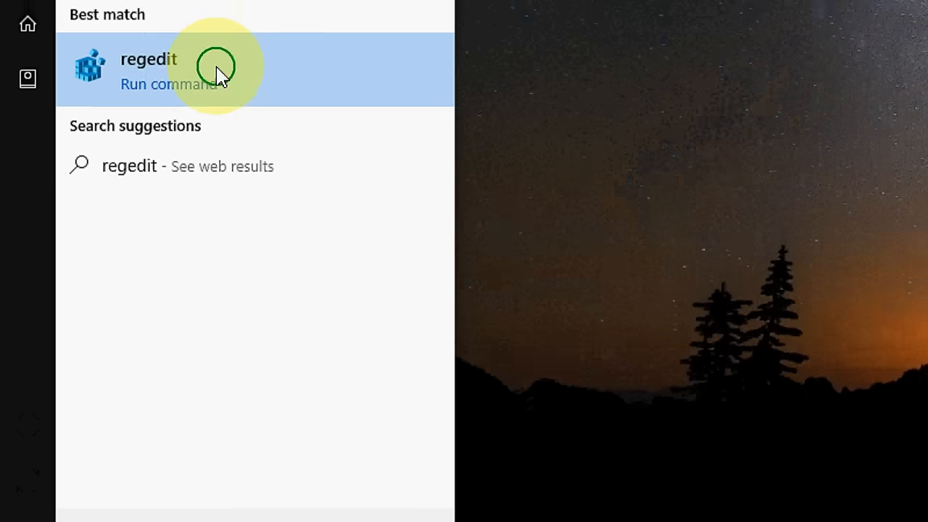
right_click(148, 66)
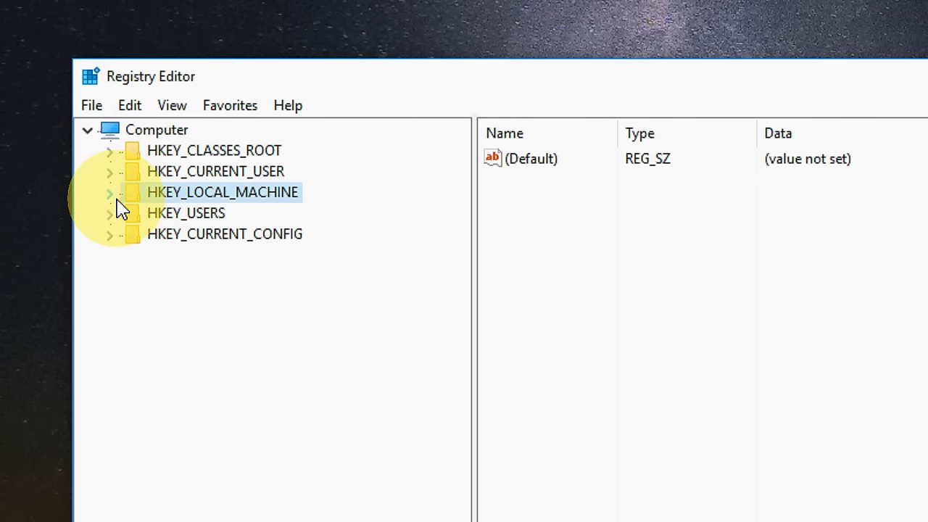
Step: Expand HKEY_LOCAL_MACHINE > SOFTWARE and scroll into the Microsoft branch
click(108, 192)
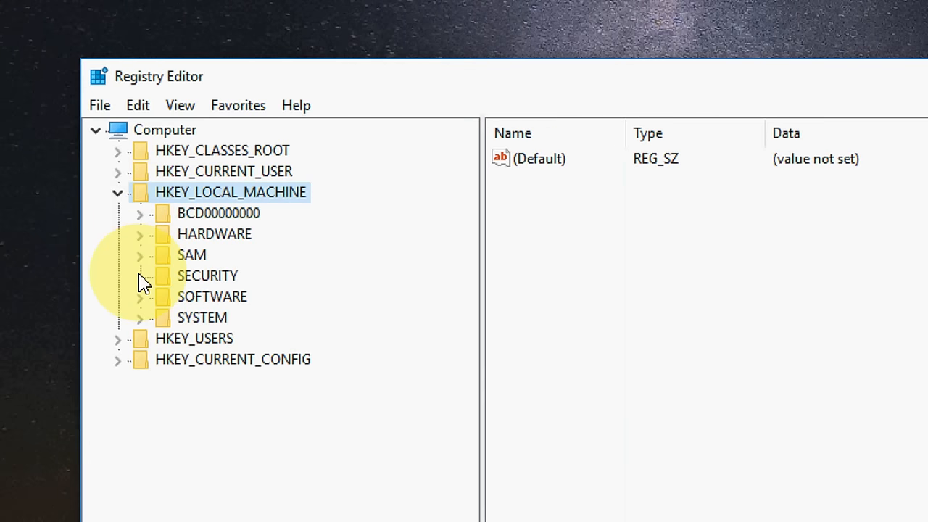
mouse_move(148, 305)
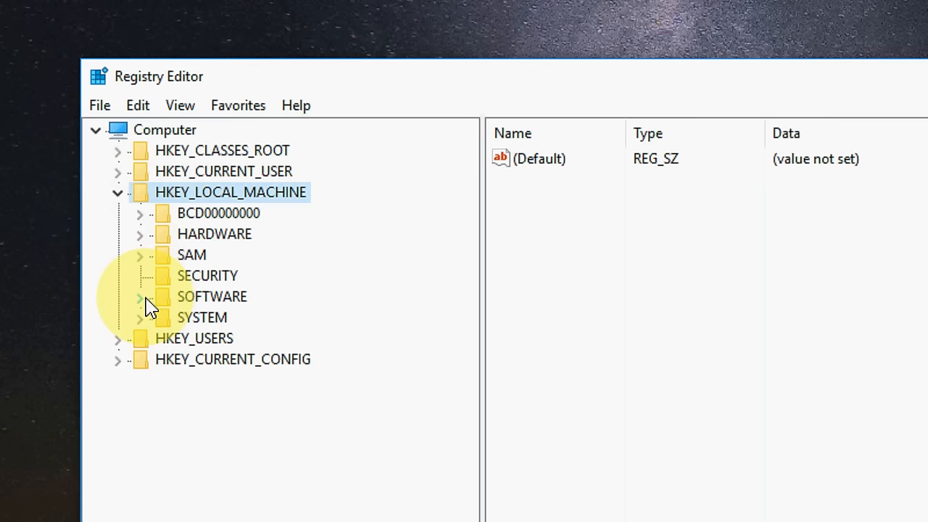
click(139, 296)
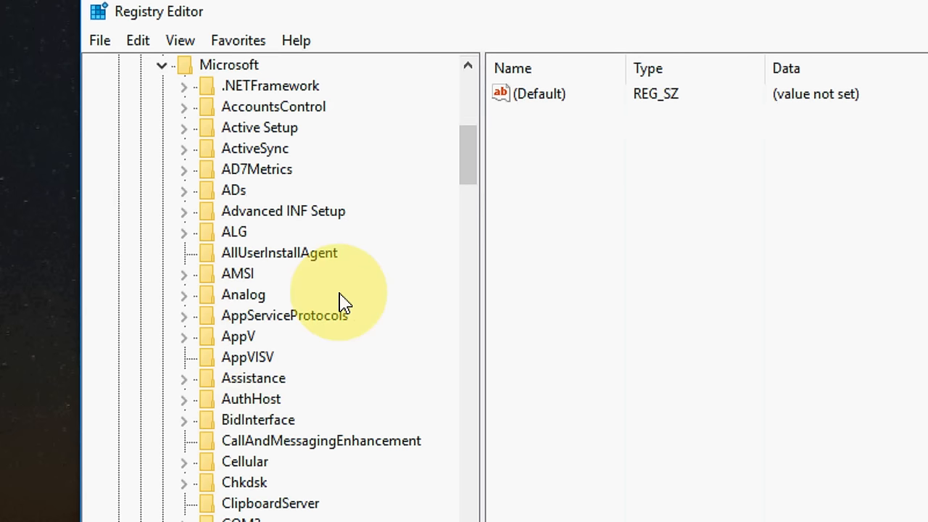
scroll(down, 3)
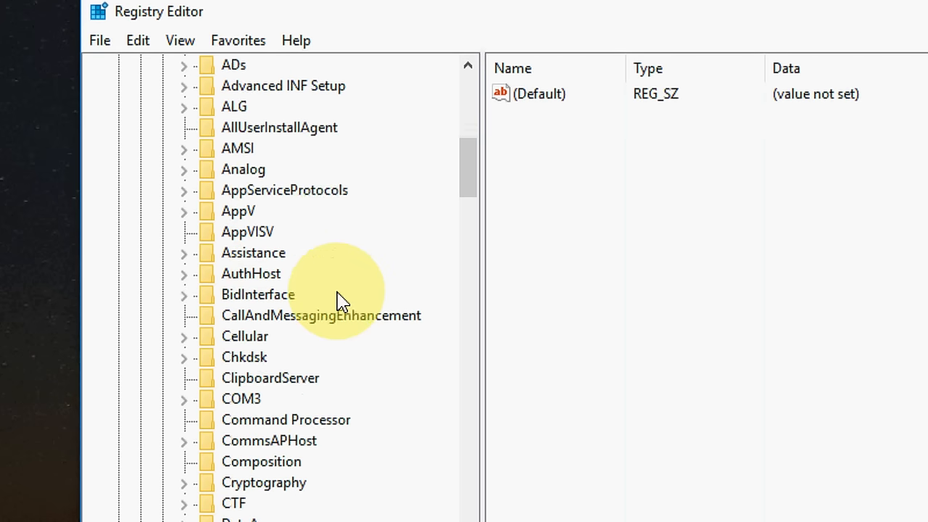
scroll(down, 3)
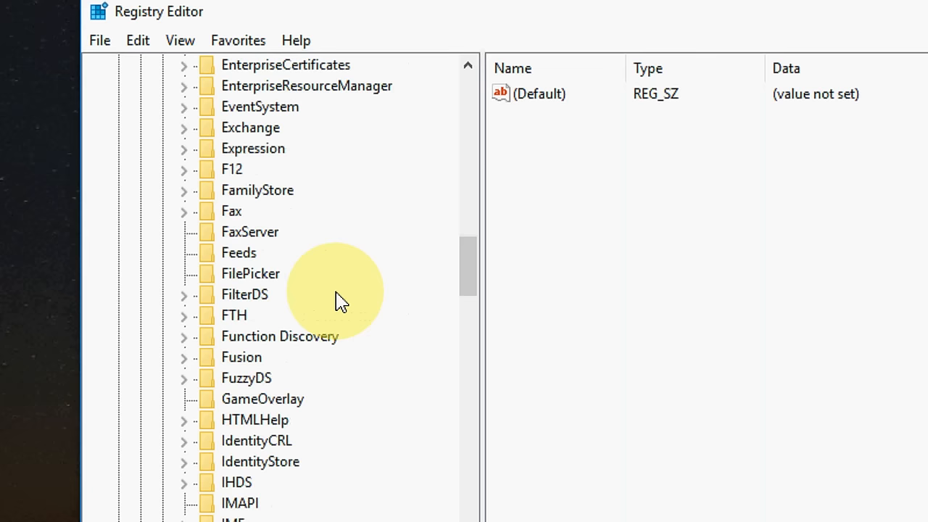
scroll(down, 3)
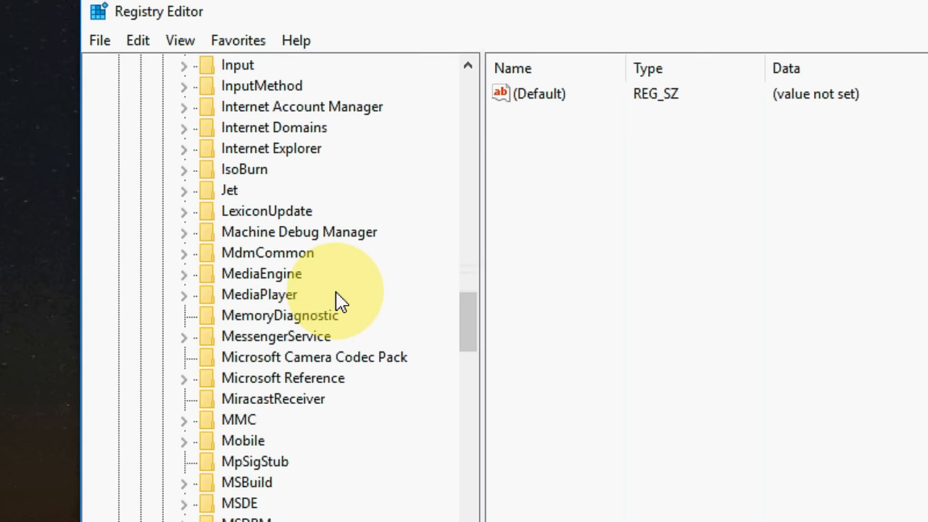
scroll(down, 3)
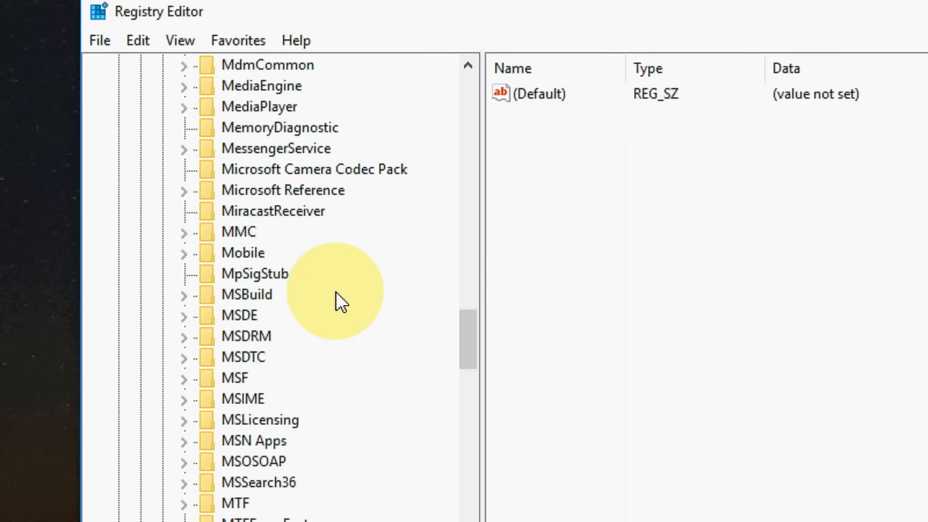
click(255, 272)
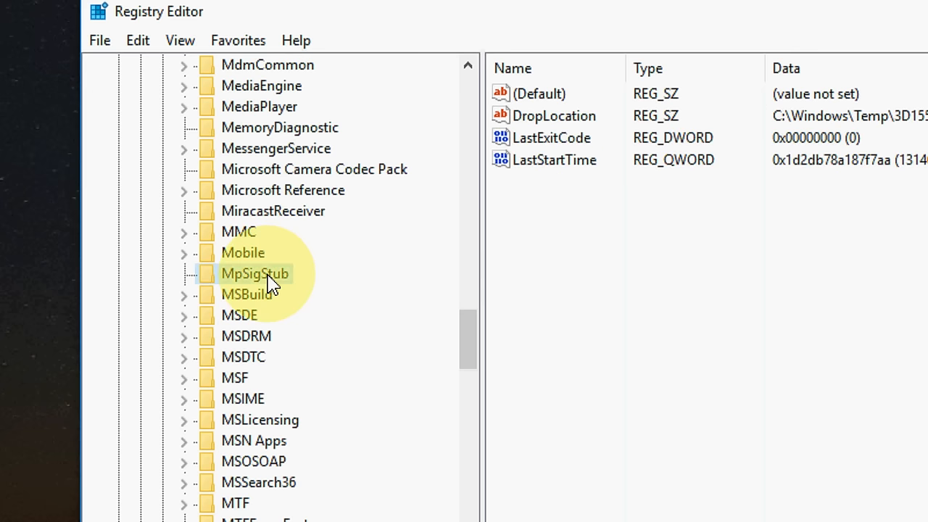
click(243, 356)
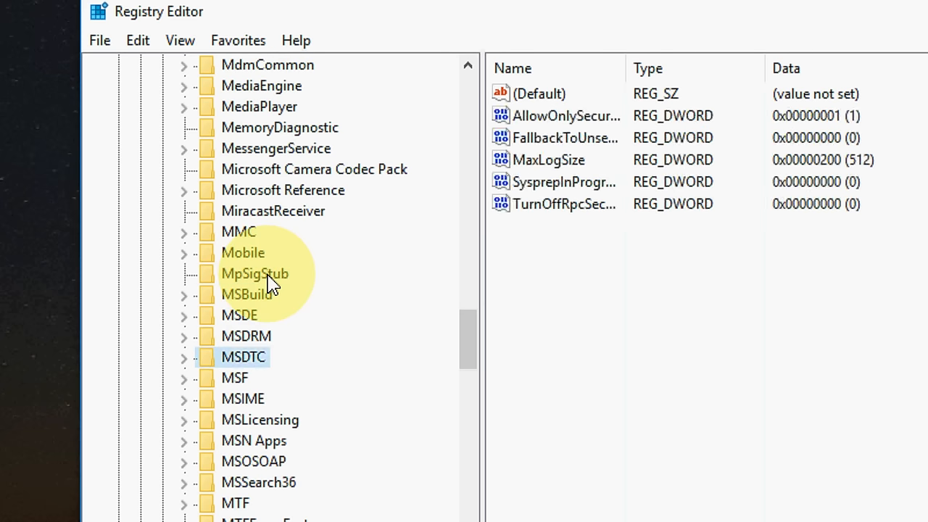
click(243, 273)
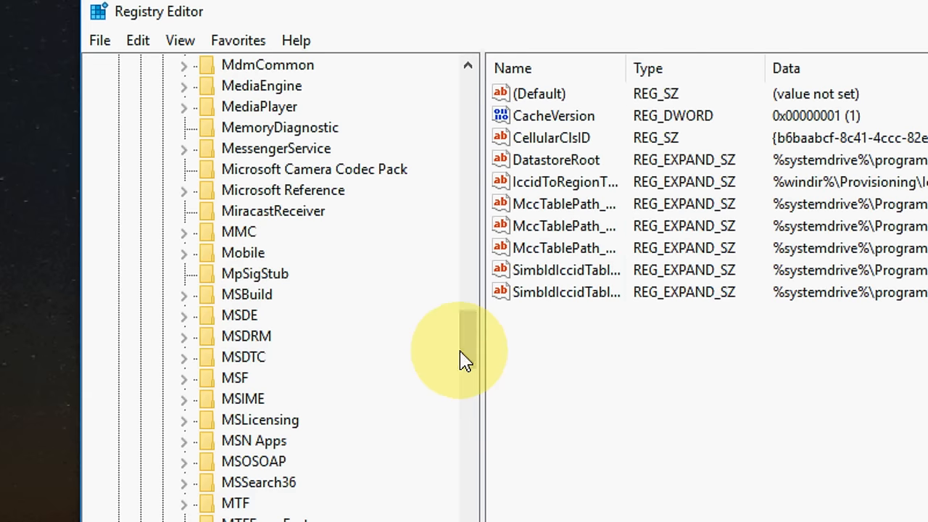
Step: Locate and select the MSLicensing key under Microsoft
scroll(down, 3)
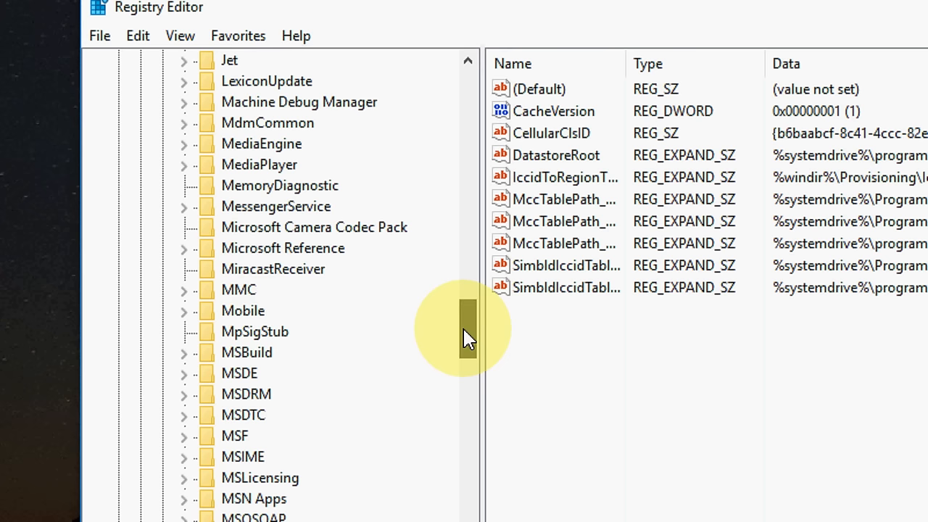
click(283, 248)
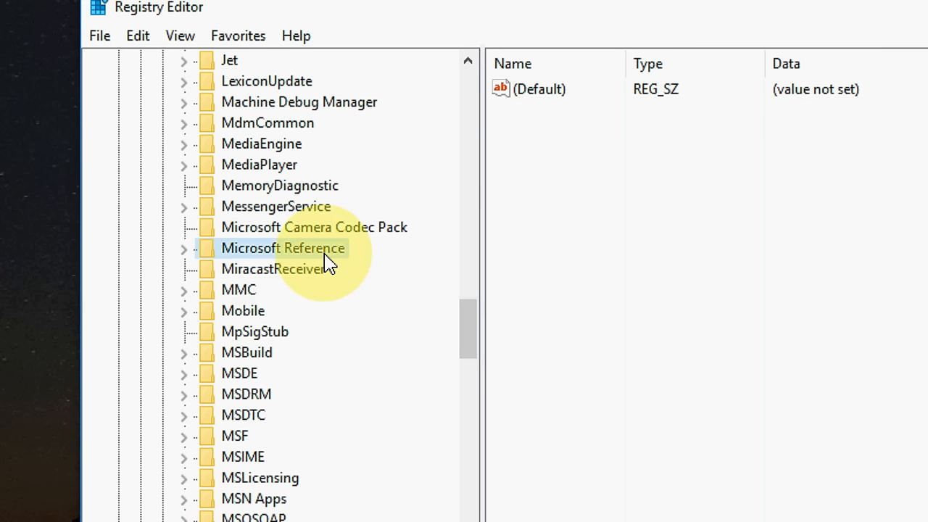
click(246, 352)
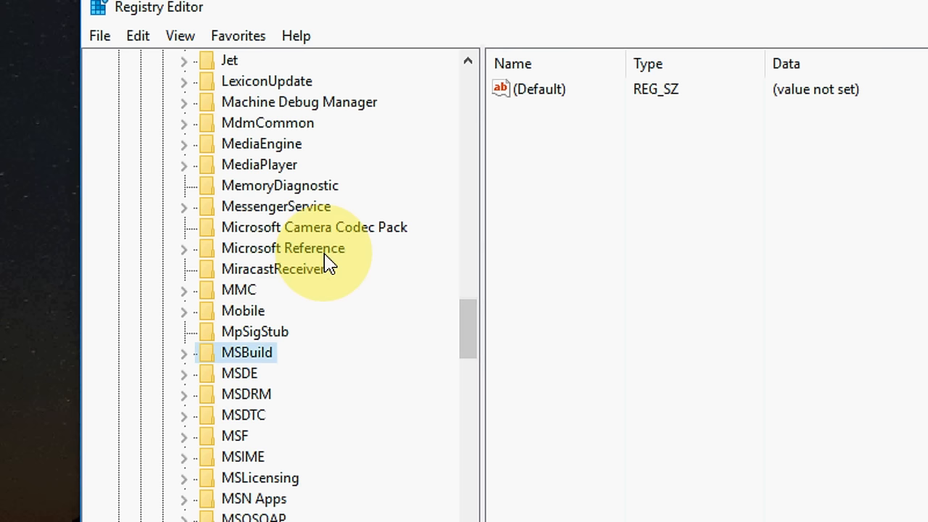
click(259, 476)
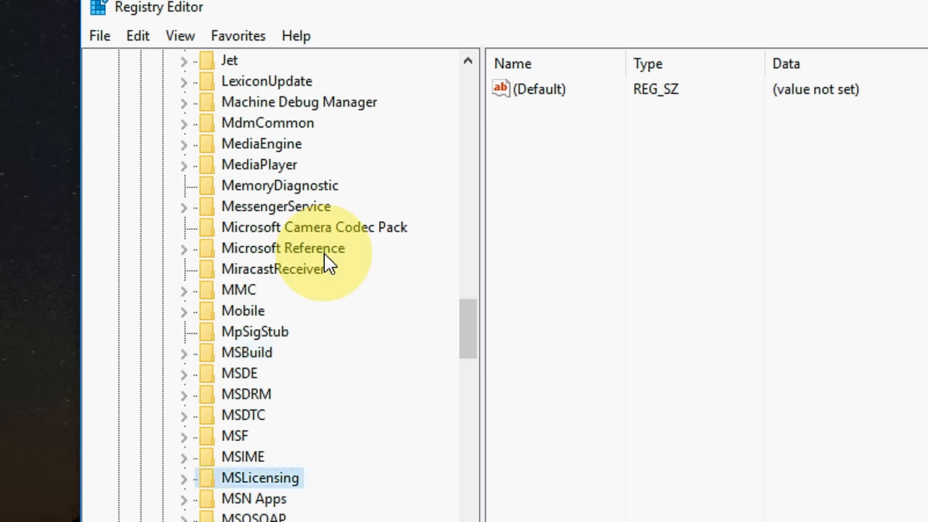
scroll(down, 3)
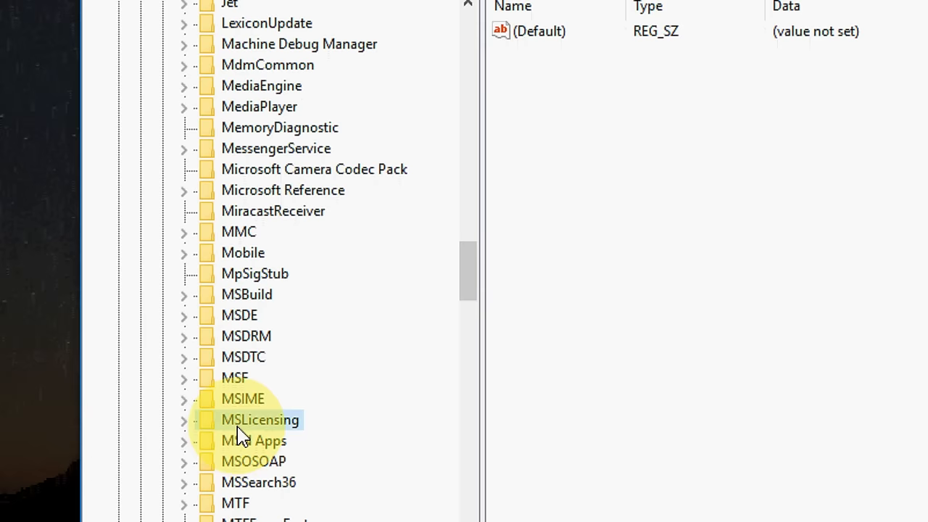
Step: Delete the Store and HardwareID subkeys of MSLicensing, then close Registry Editor
scroll(down, 3)
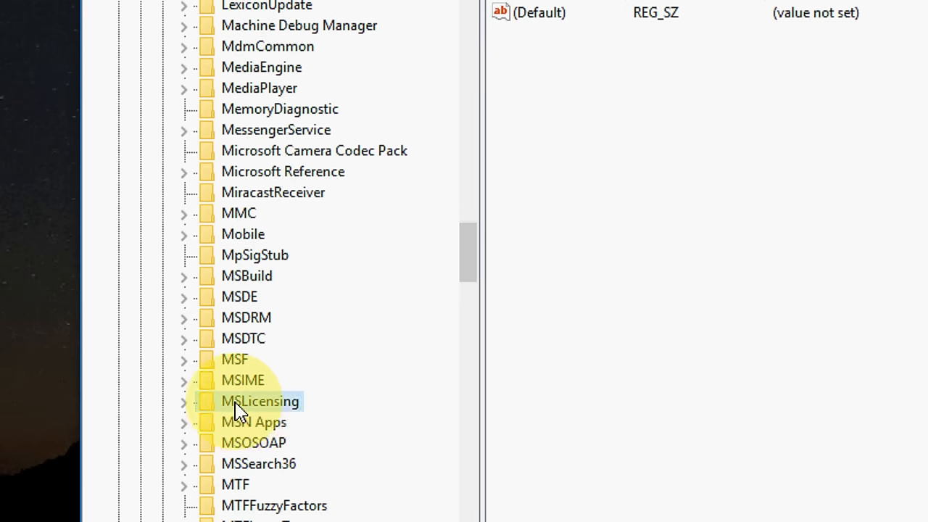
mouse_move(281, 407)
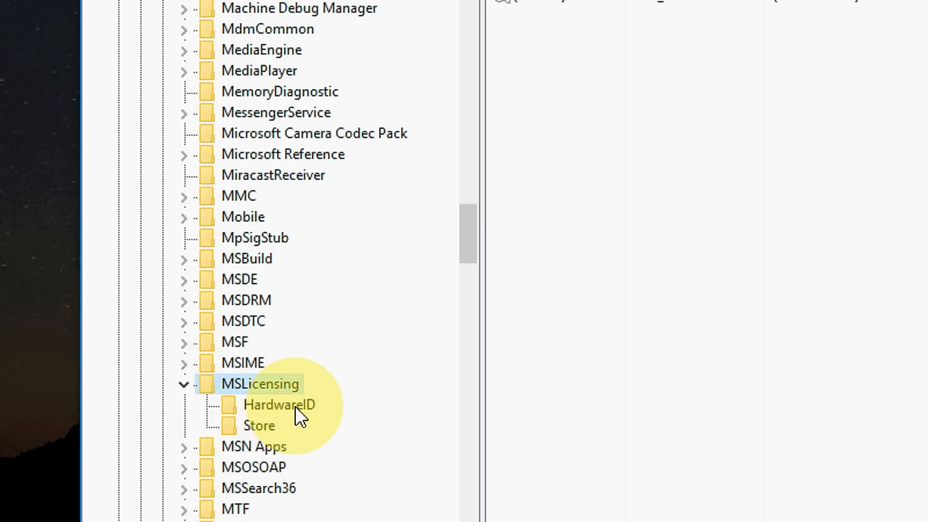
right_click(278, 404)
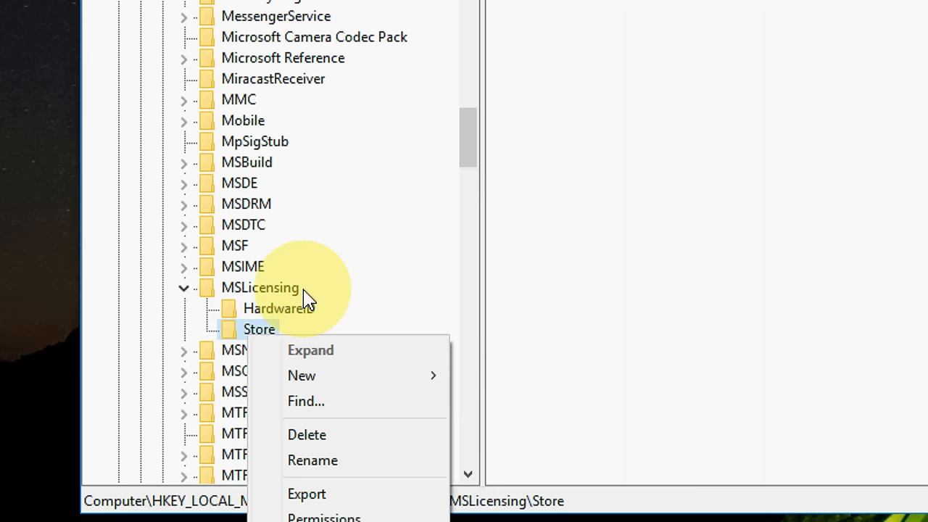
click(278, 308)
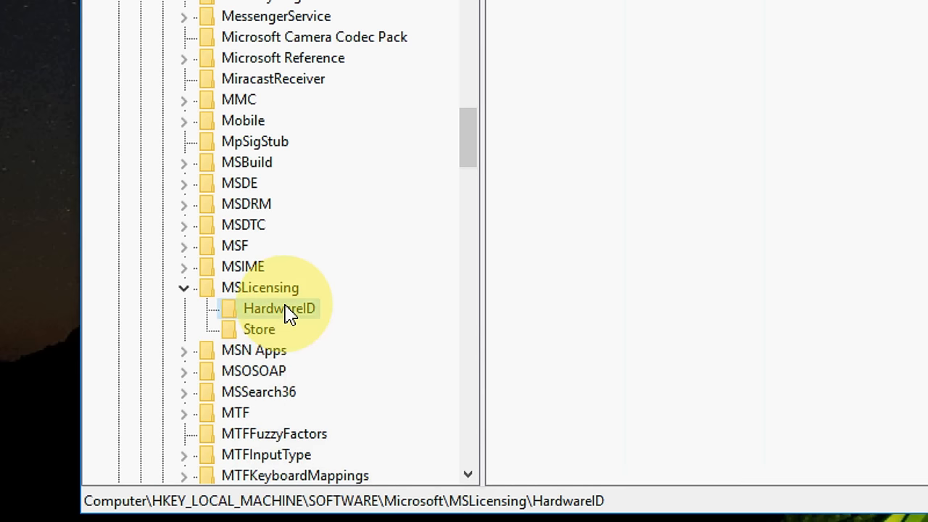
right_click(279, 307)
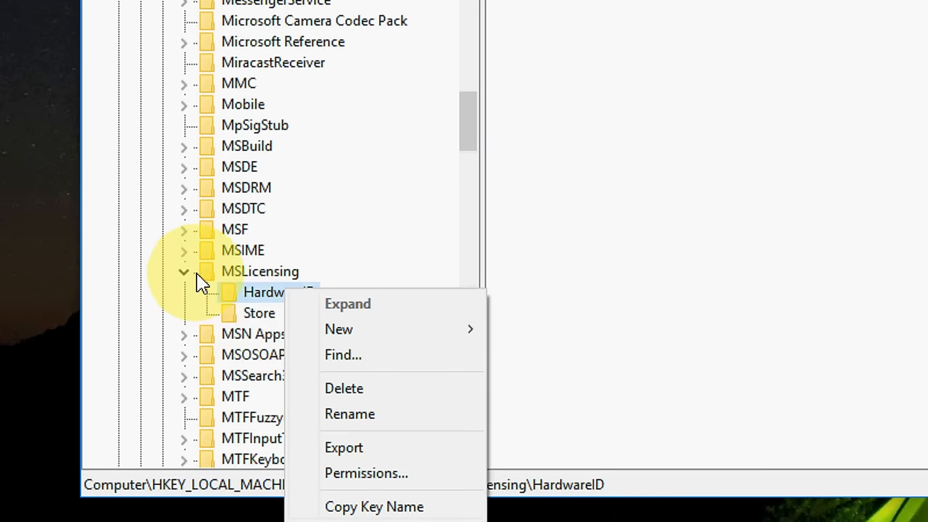
mouse_move(342, 354)
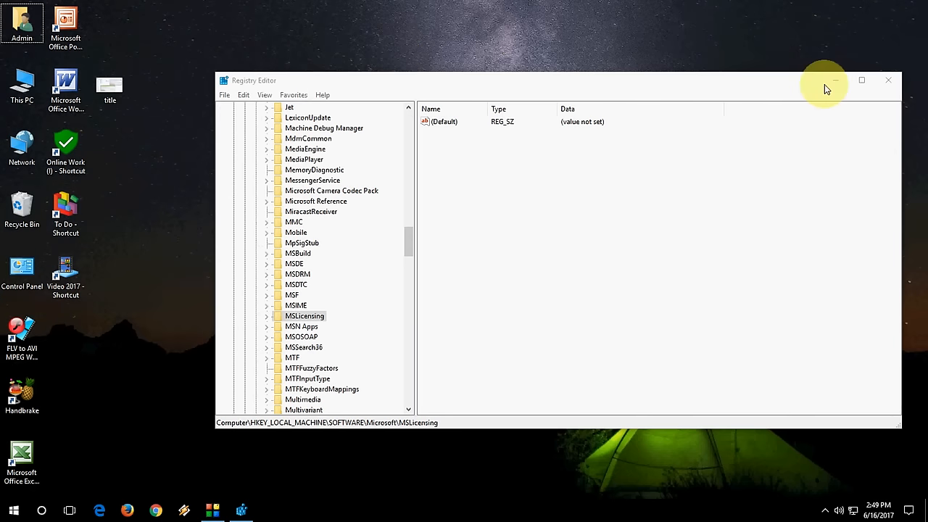
click(887, 79)
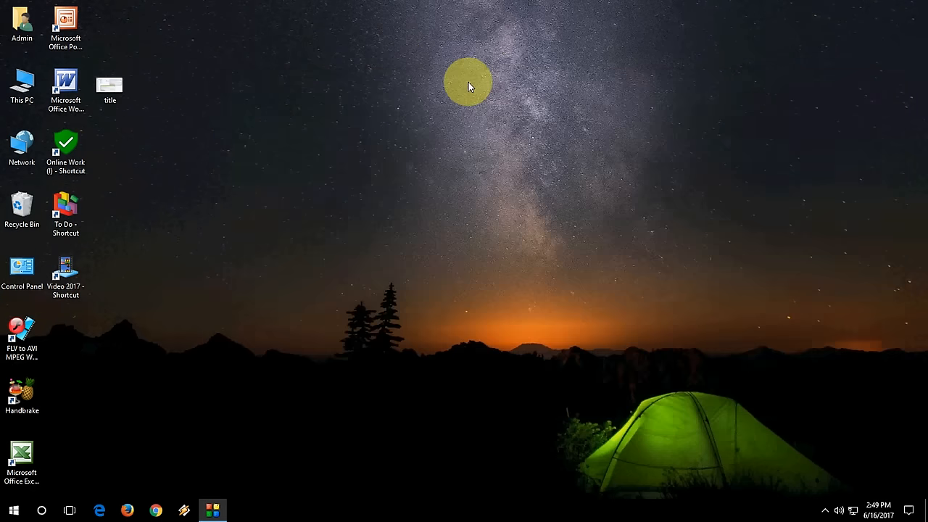